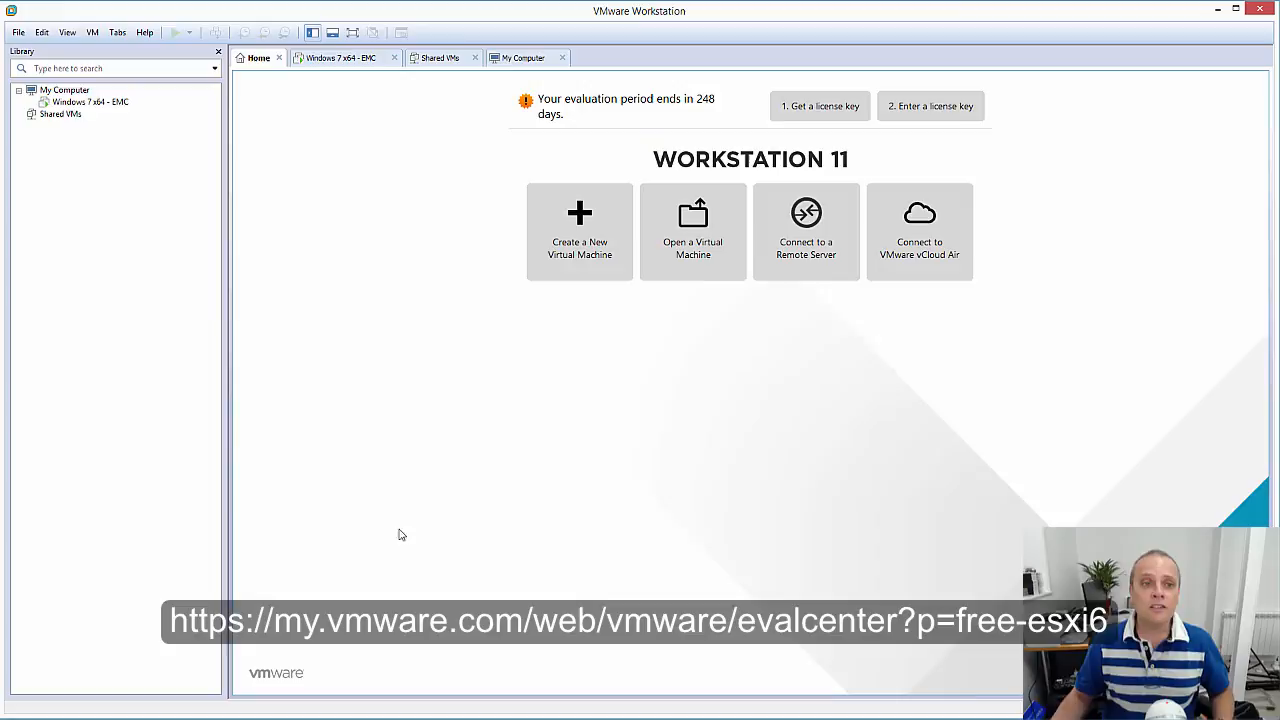
- Begin a Typical VM from the ESXi 6 installer ISO, named VMware ESXi 6
click(16, 32)
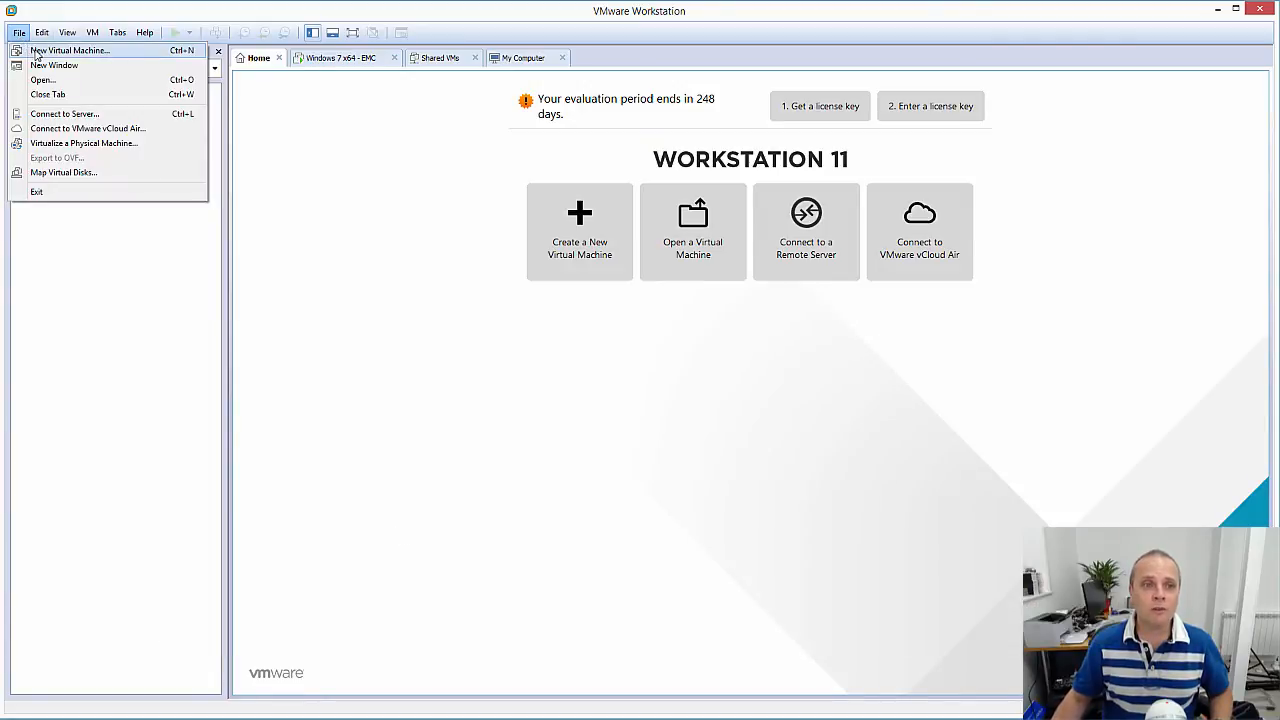
click(68, 50)
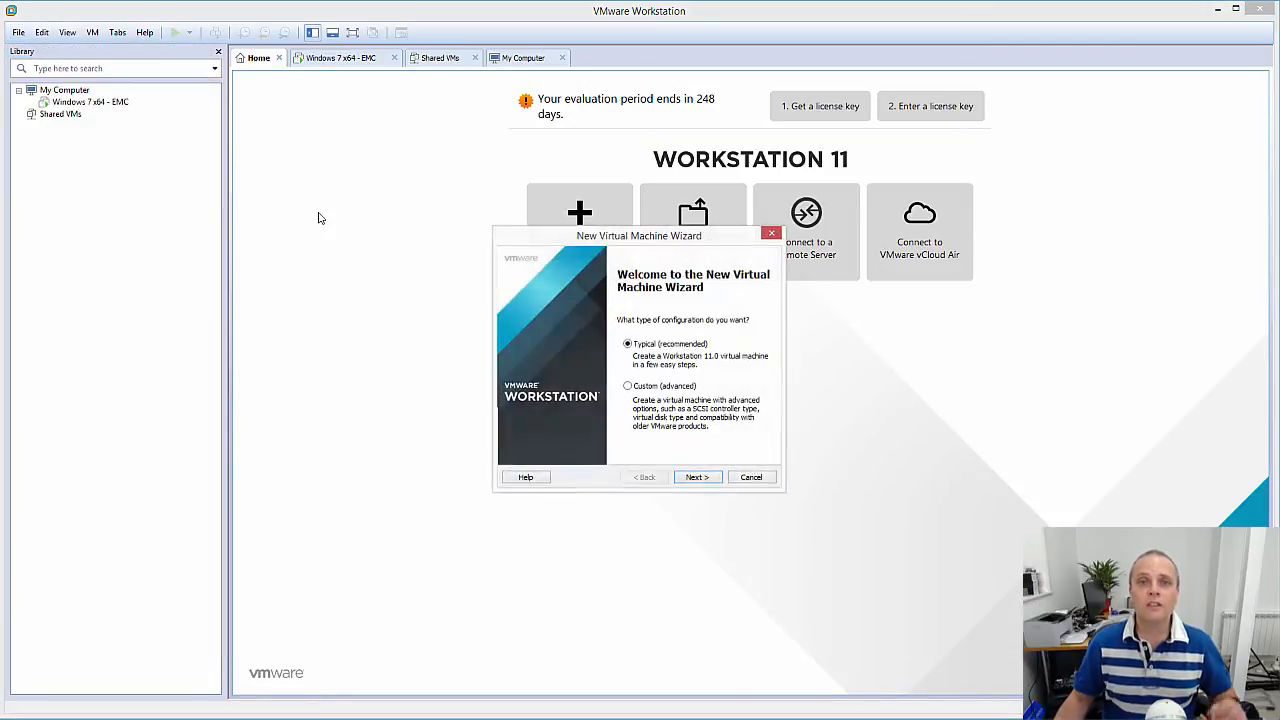
click(696, 476)
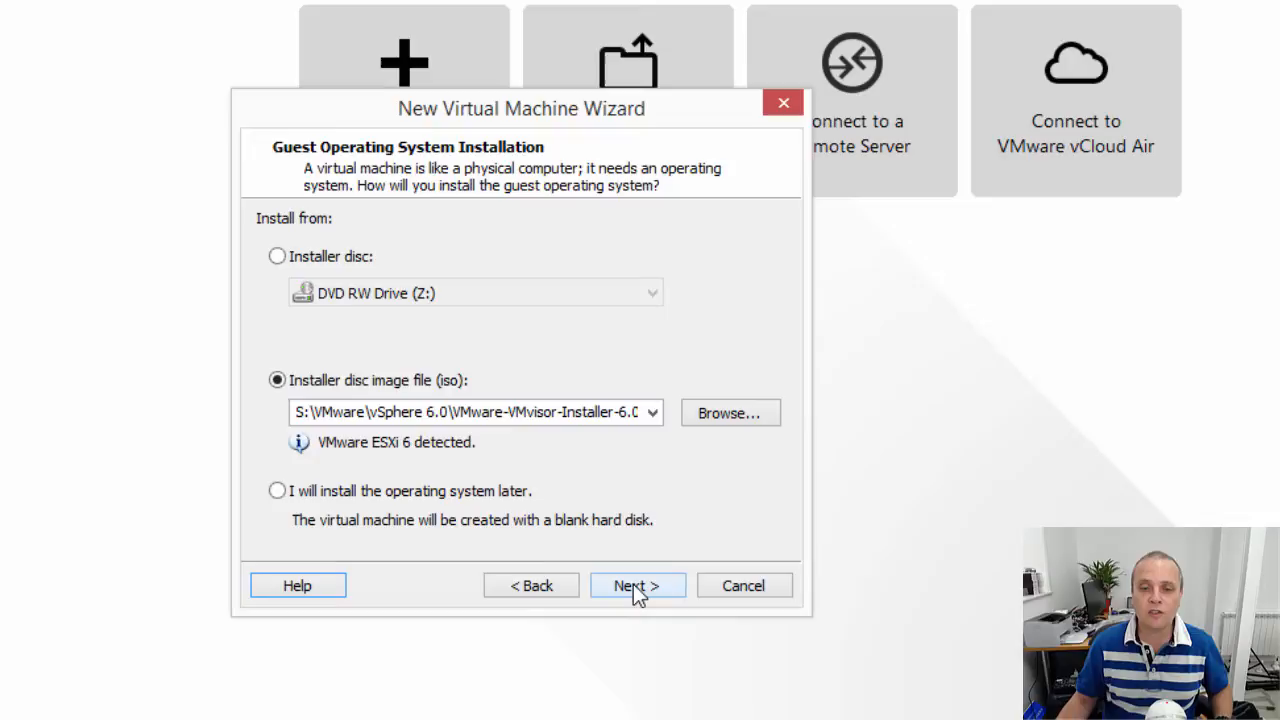
click(636, 584)
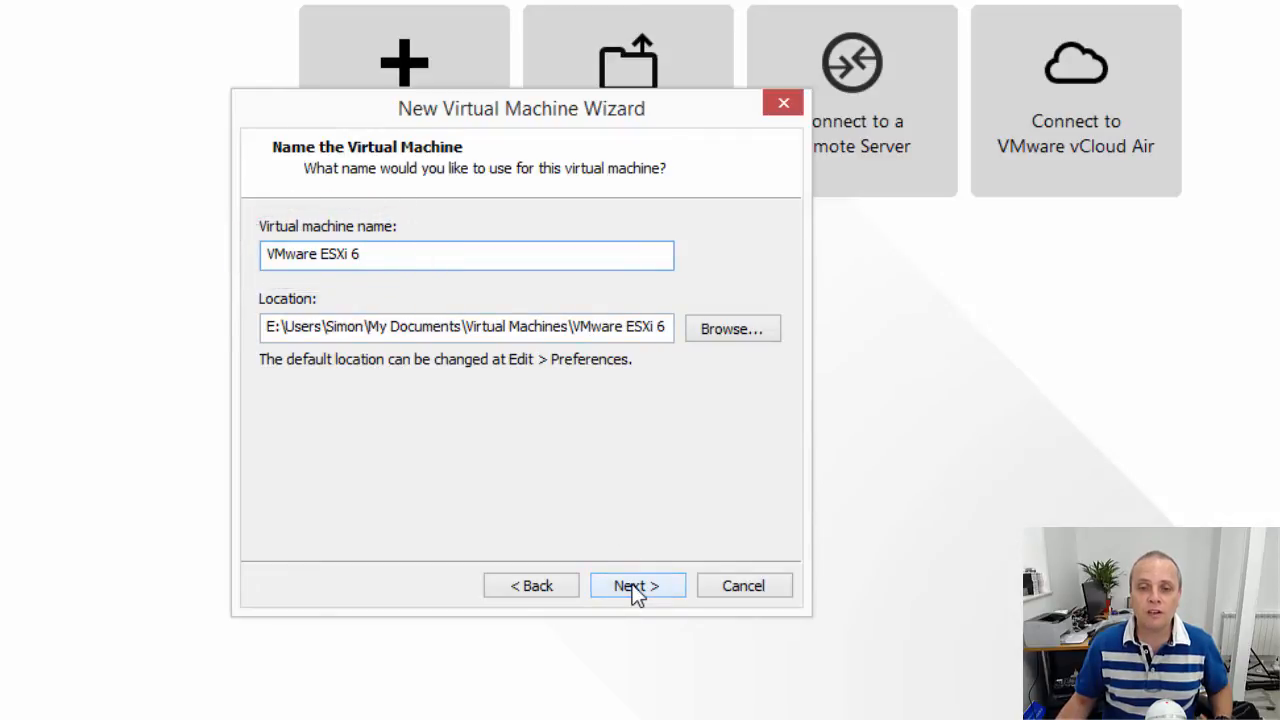
click(636, 584)
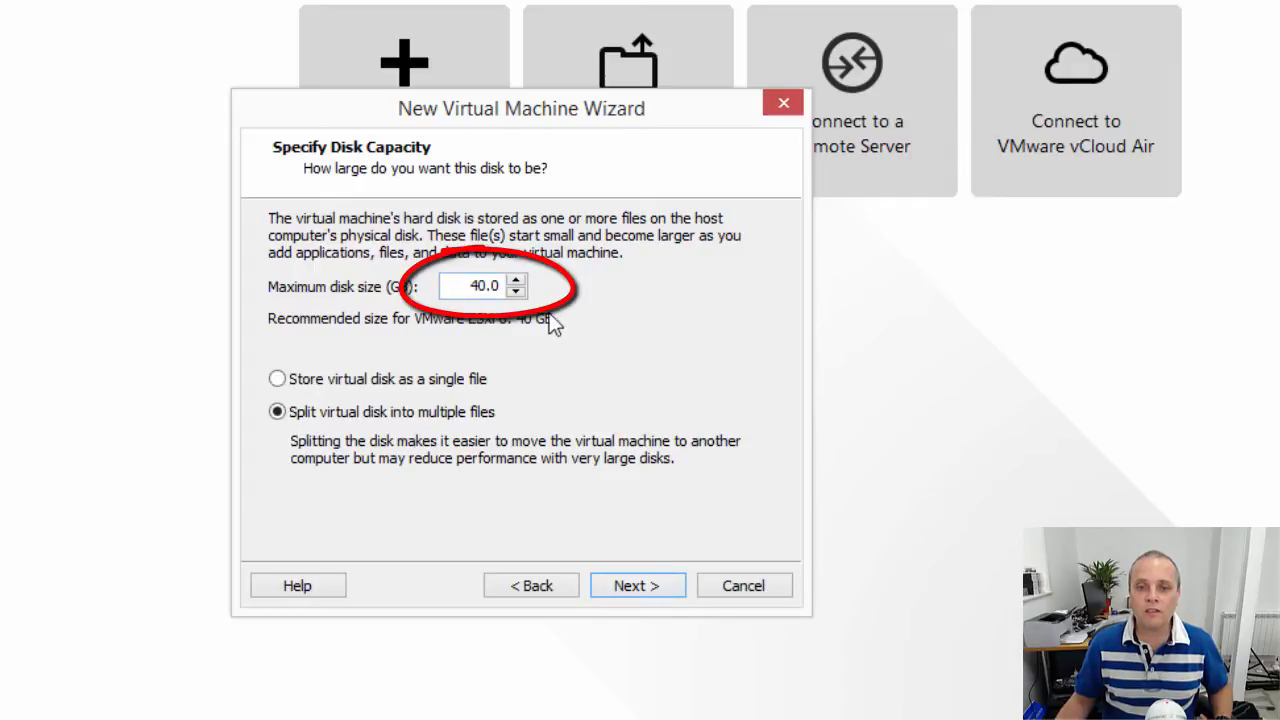
mouse_move(556, 348)
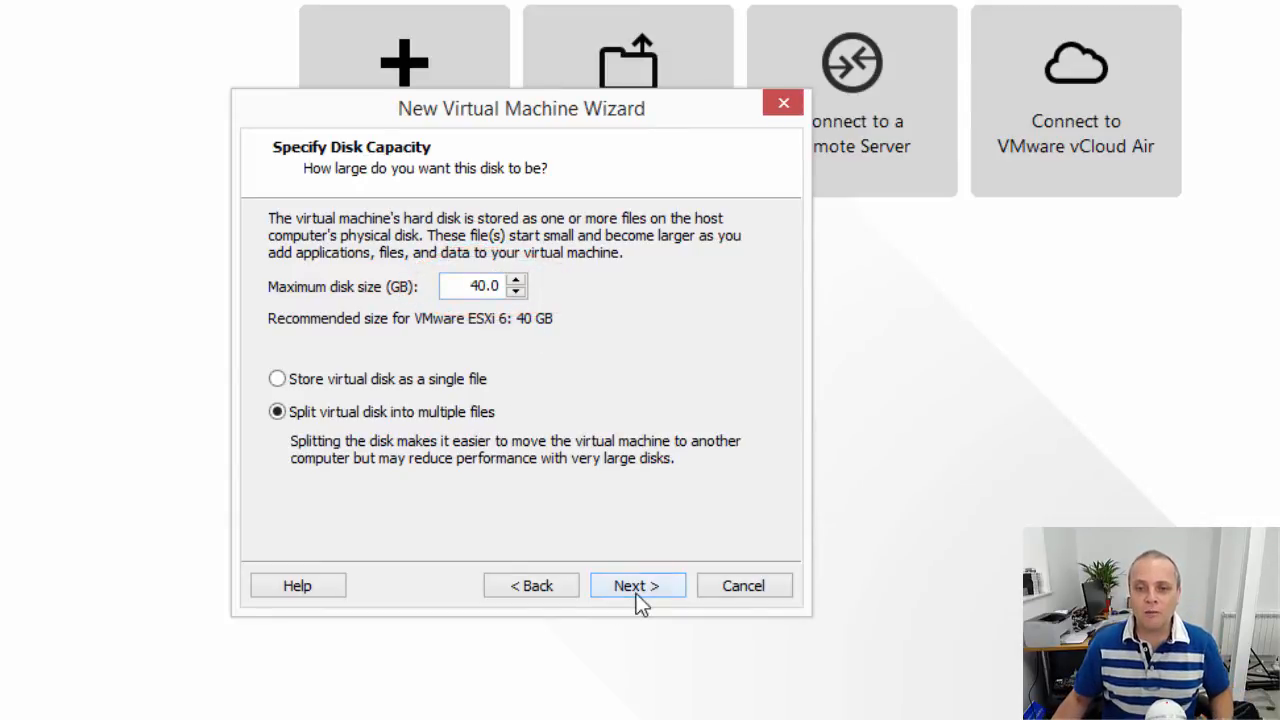
- Finish the wizard with a 40 GB split disk and power the VM on
click(636, 584)
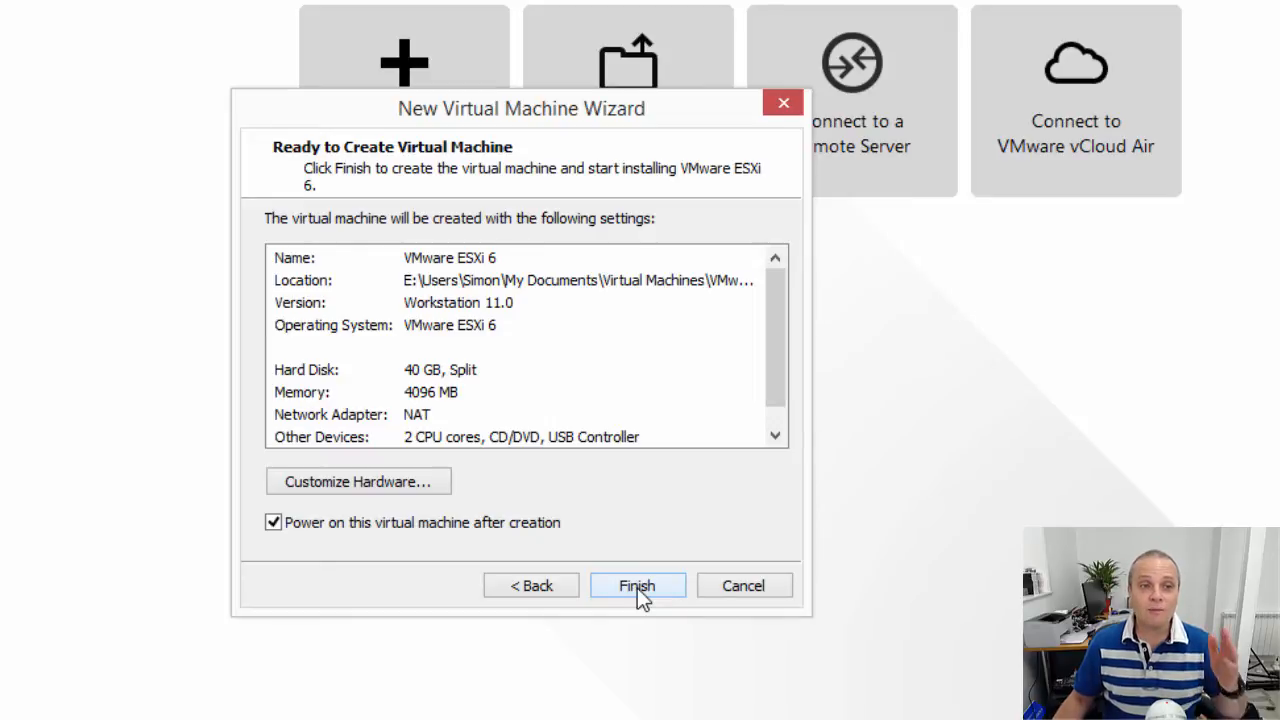
click(636, 584)
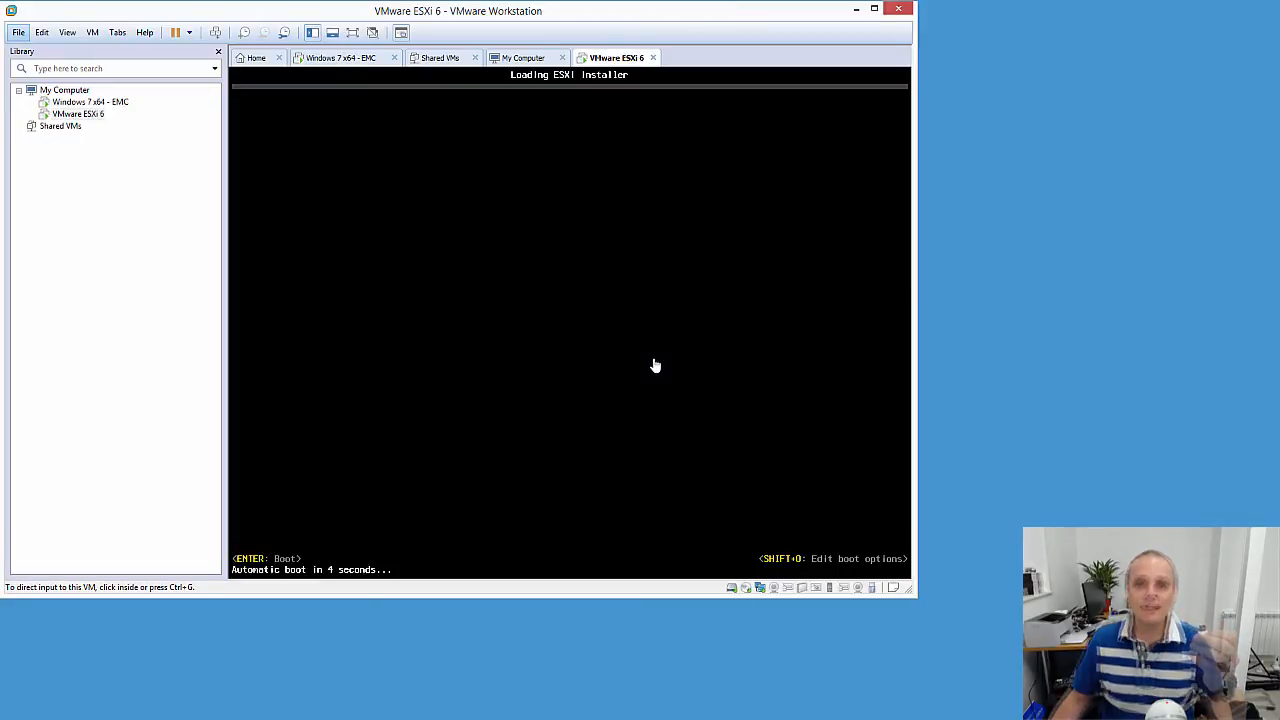
mouse_move(338, 146)
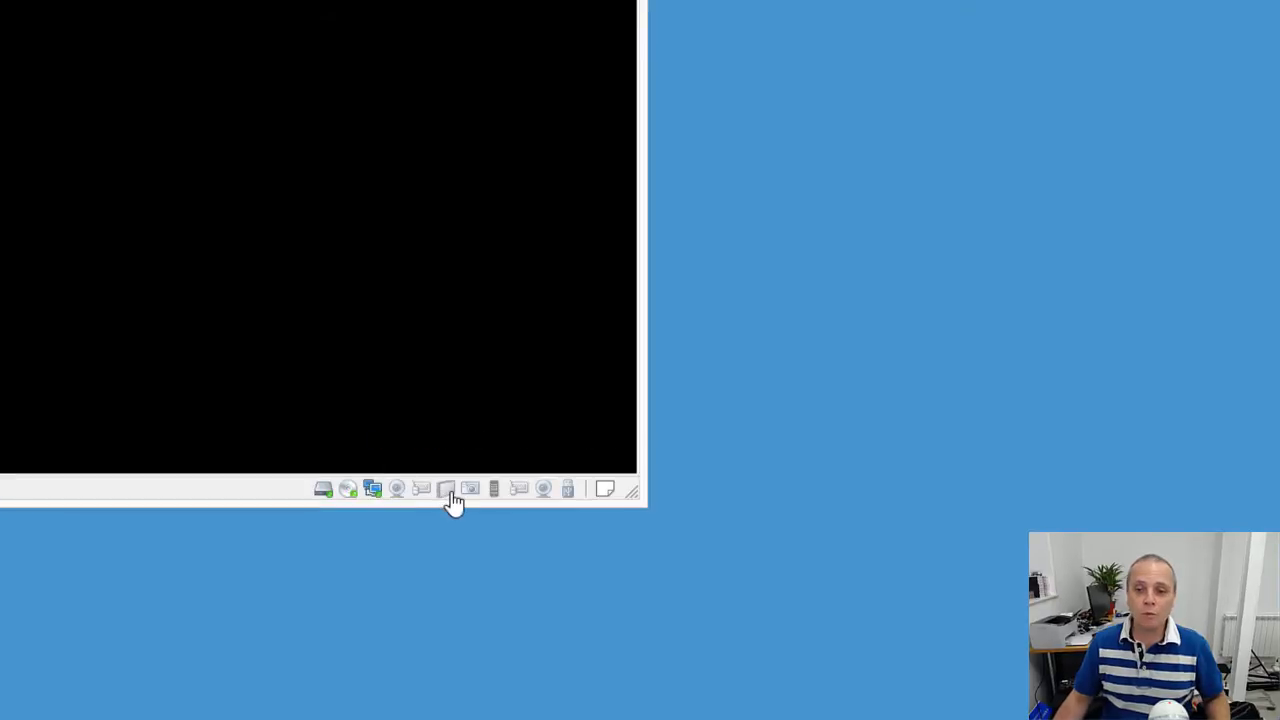
- Bring up the USB flash drive's connection options from the VM status bar
right_click(446, 488)
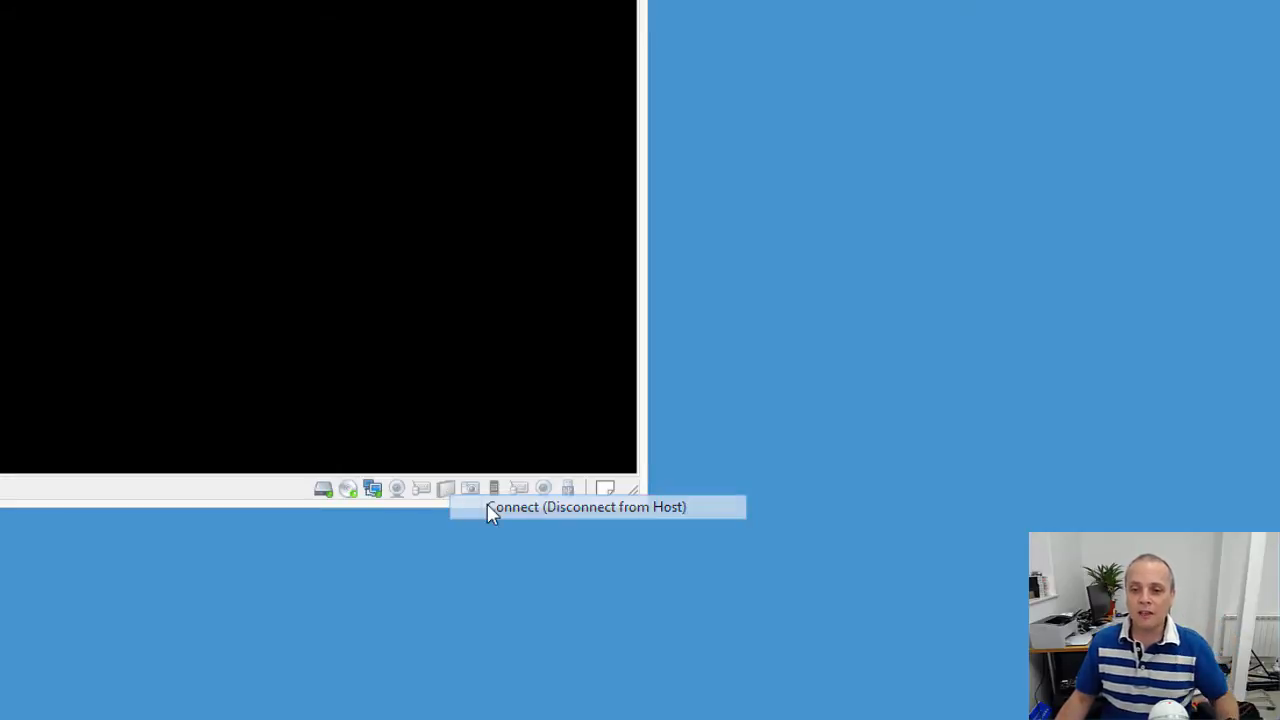
mouse_move(480, 442)
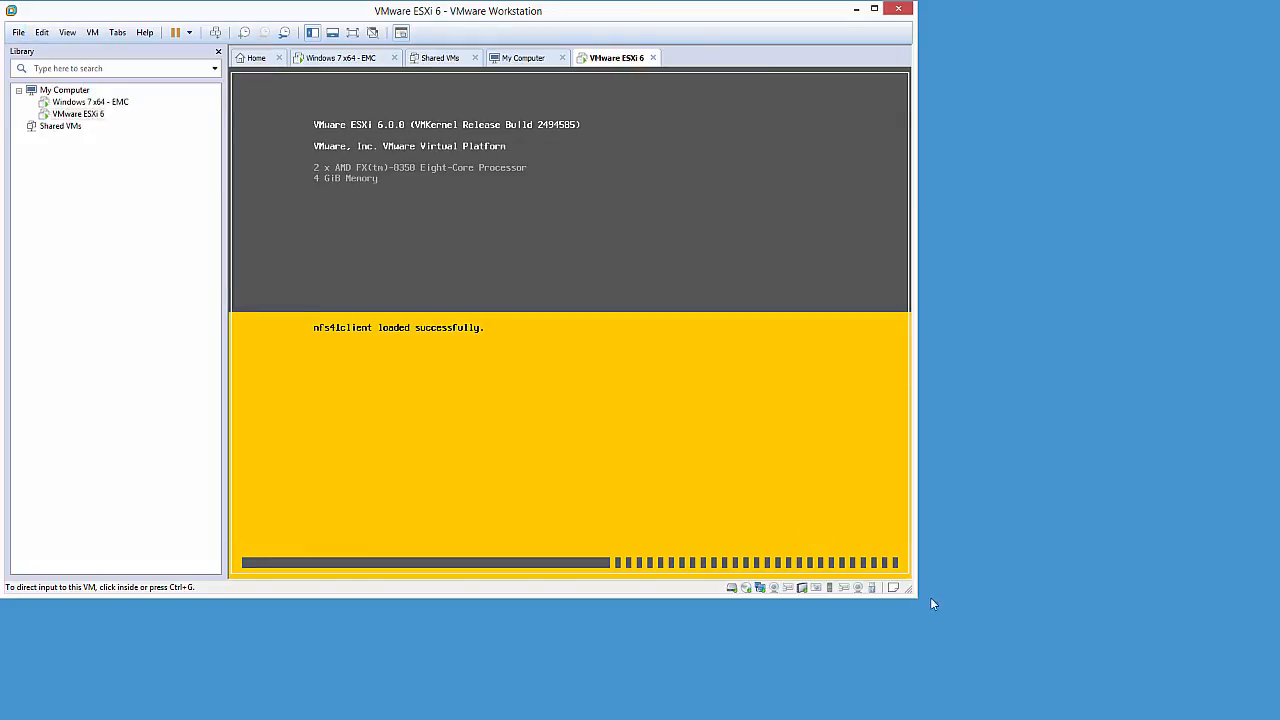
- Continue past the ESXi installer welcome and accept the EULA with F11
click(872, 10)
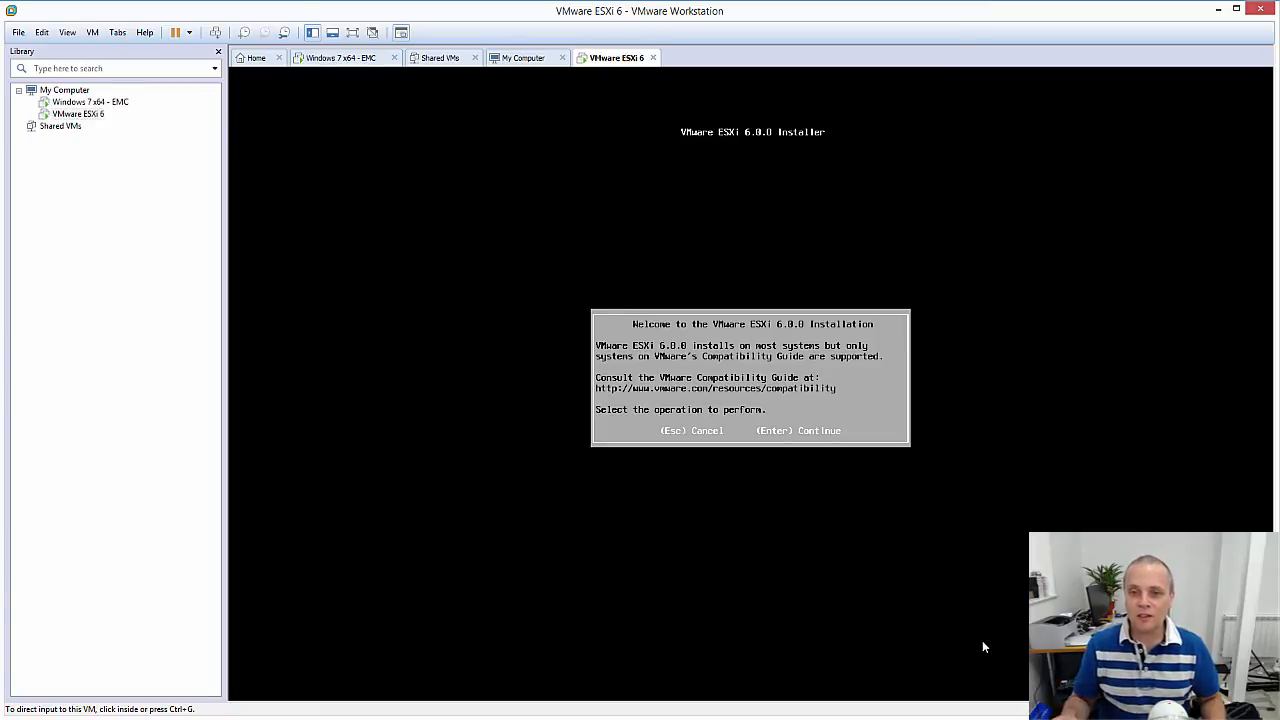
key(enter)
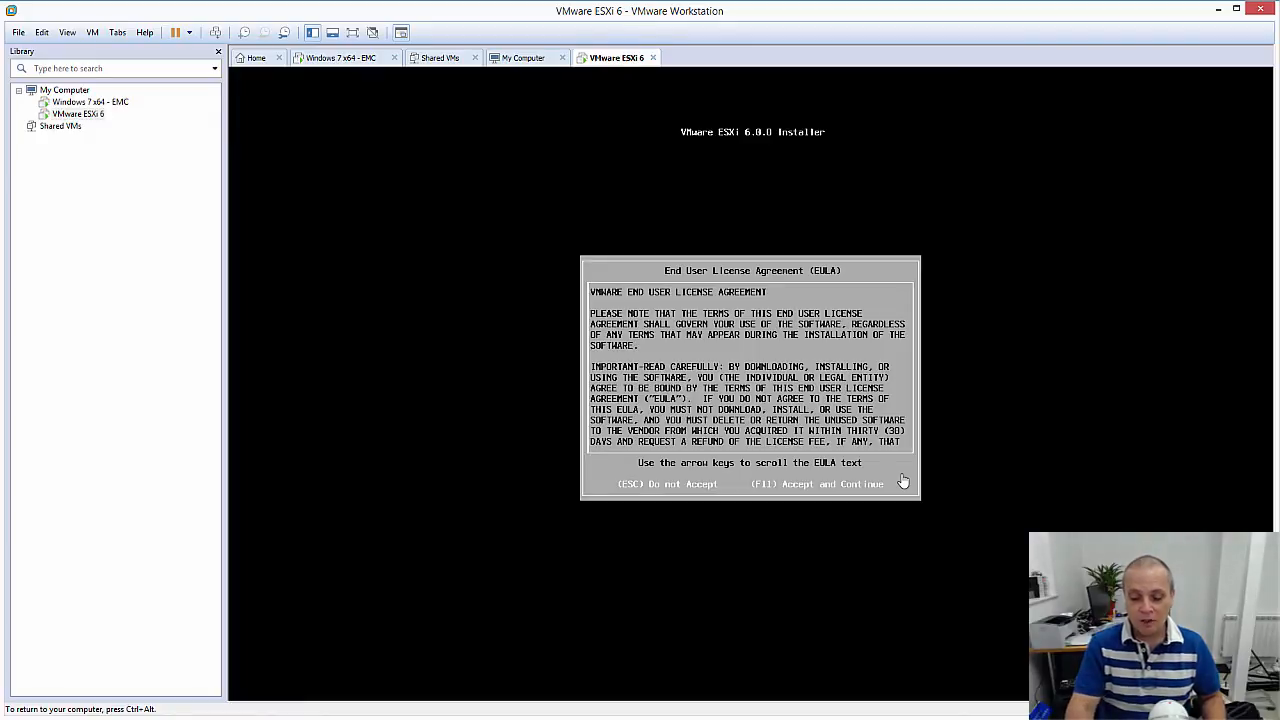
key(f11)
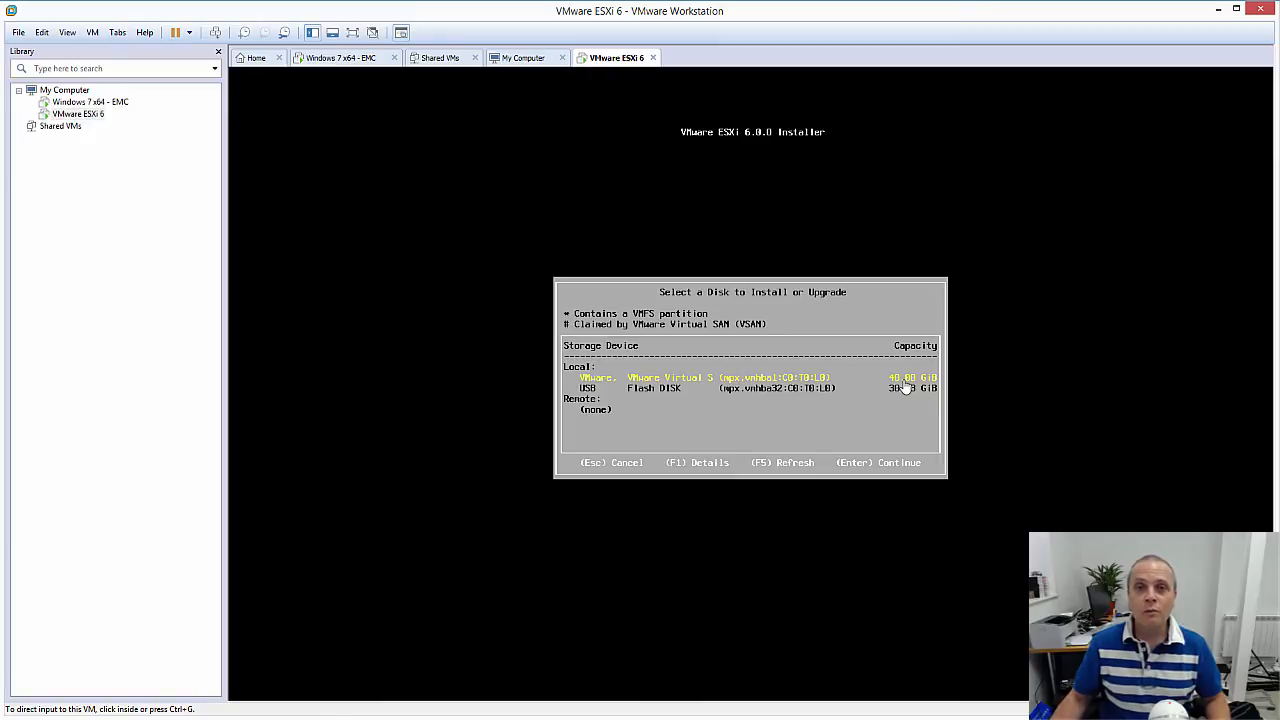
mouse_move(656, 396)
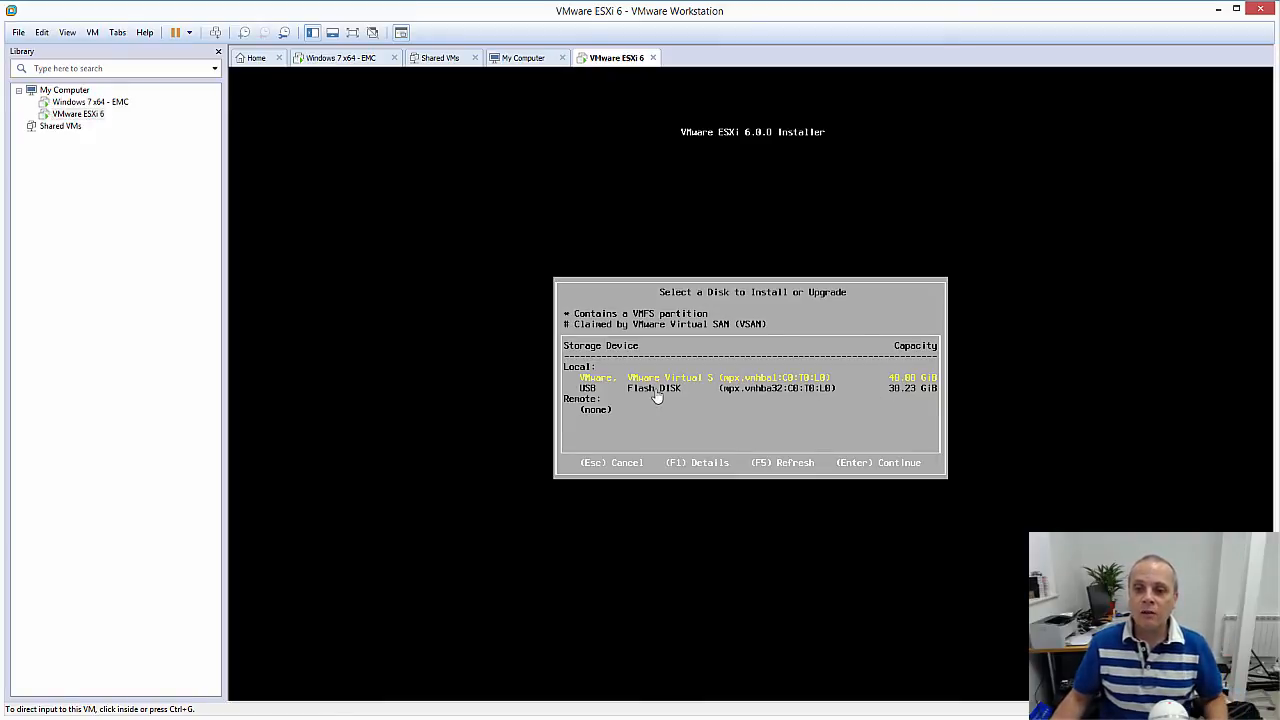
mouse_move(928, 404)
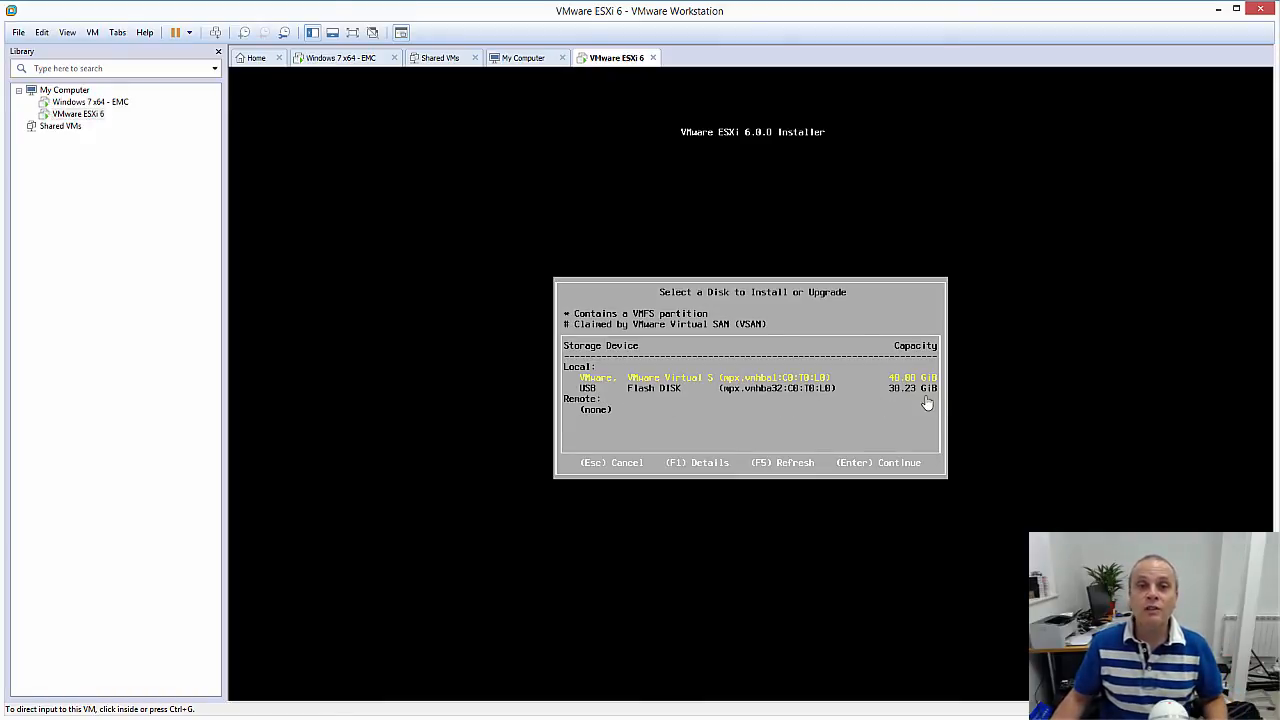
mouse_move(906, 402)
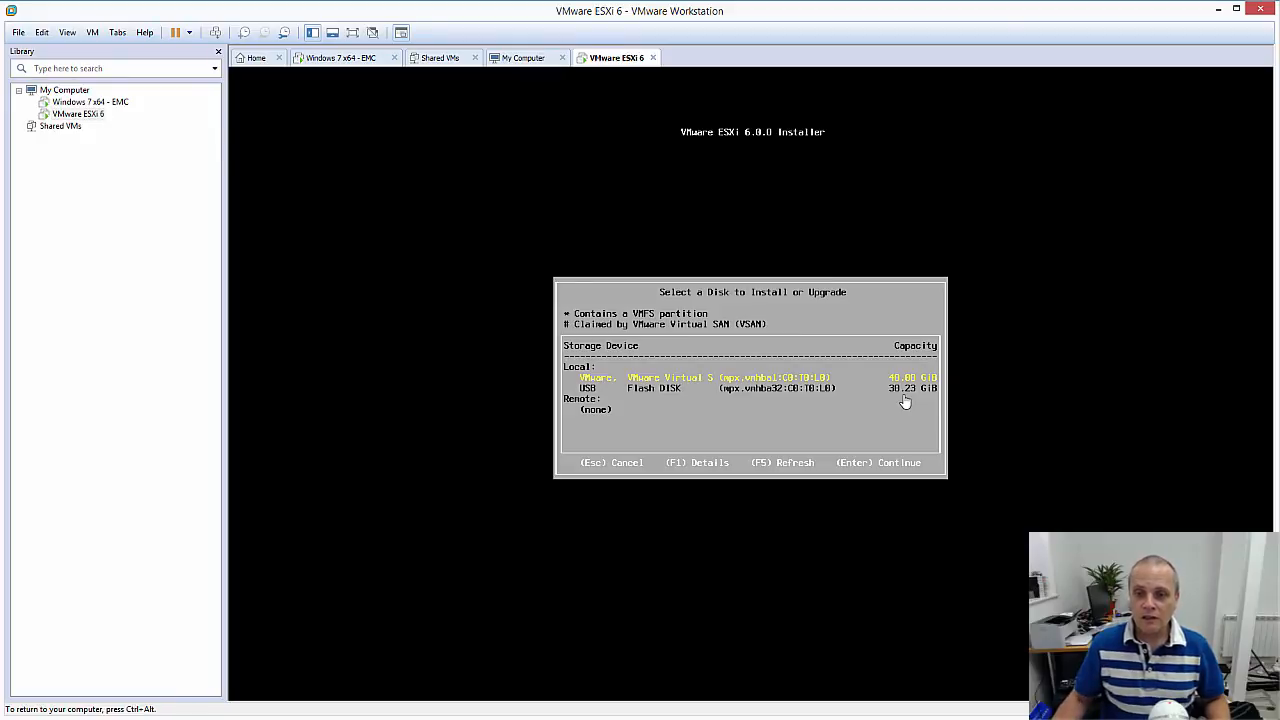
- Select the USB Flash Disk as the ESXi install target and continue
key(Down)
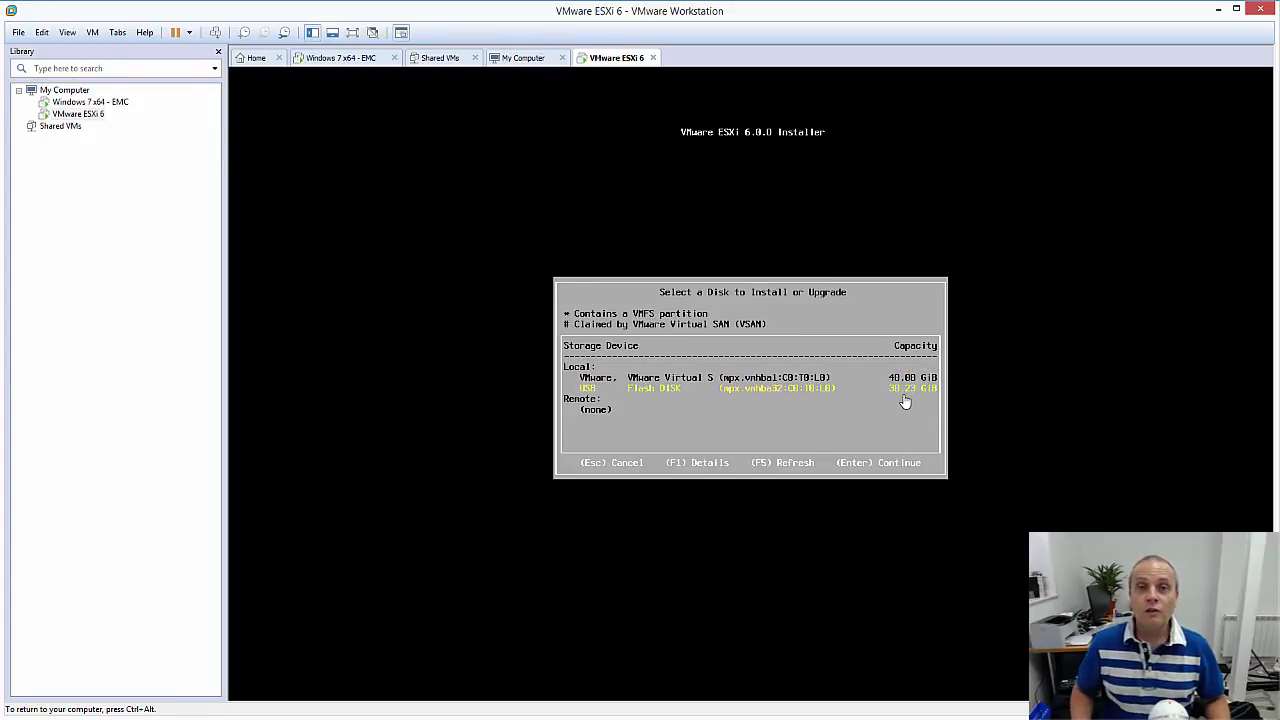
key(enter)
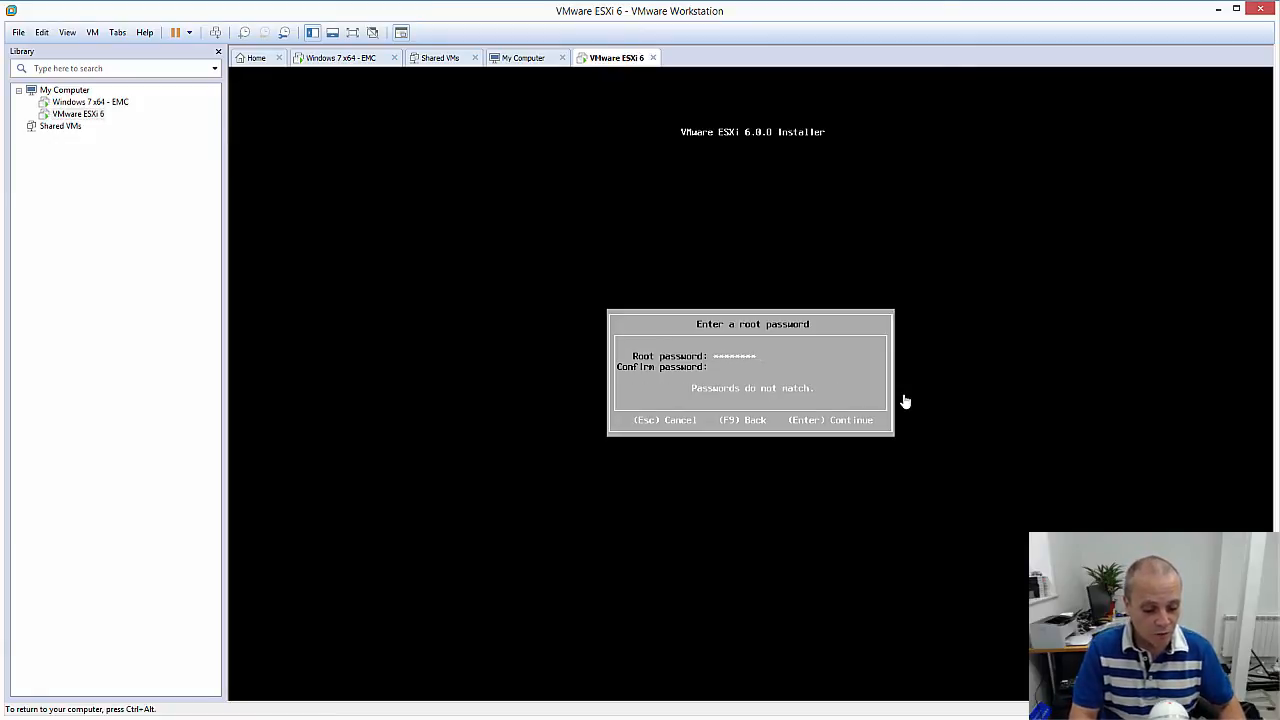
- Enter the root password and confirm the ESXi installation with F11
text(***)
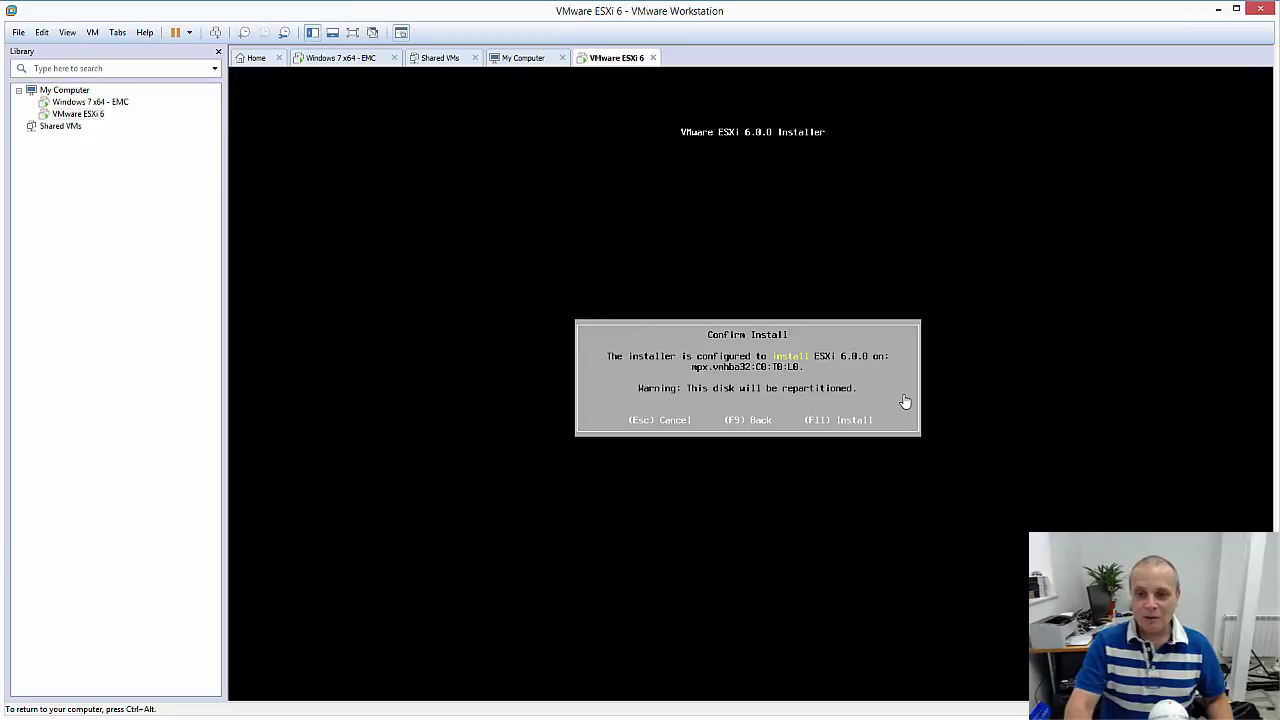
key(f11)
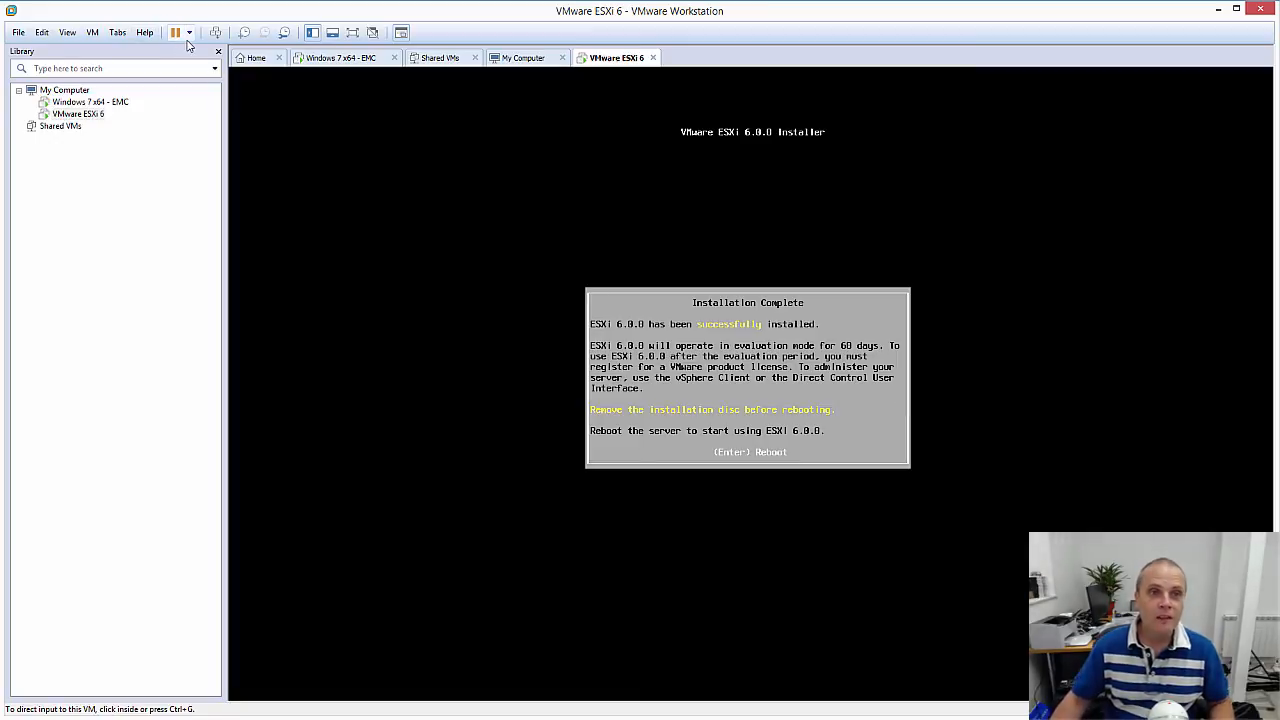
- Bring up the VM's Power dropdown to switch it off
click(176, 32)
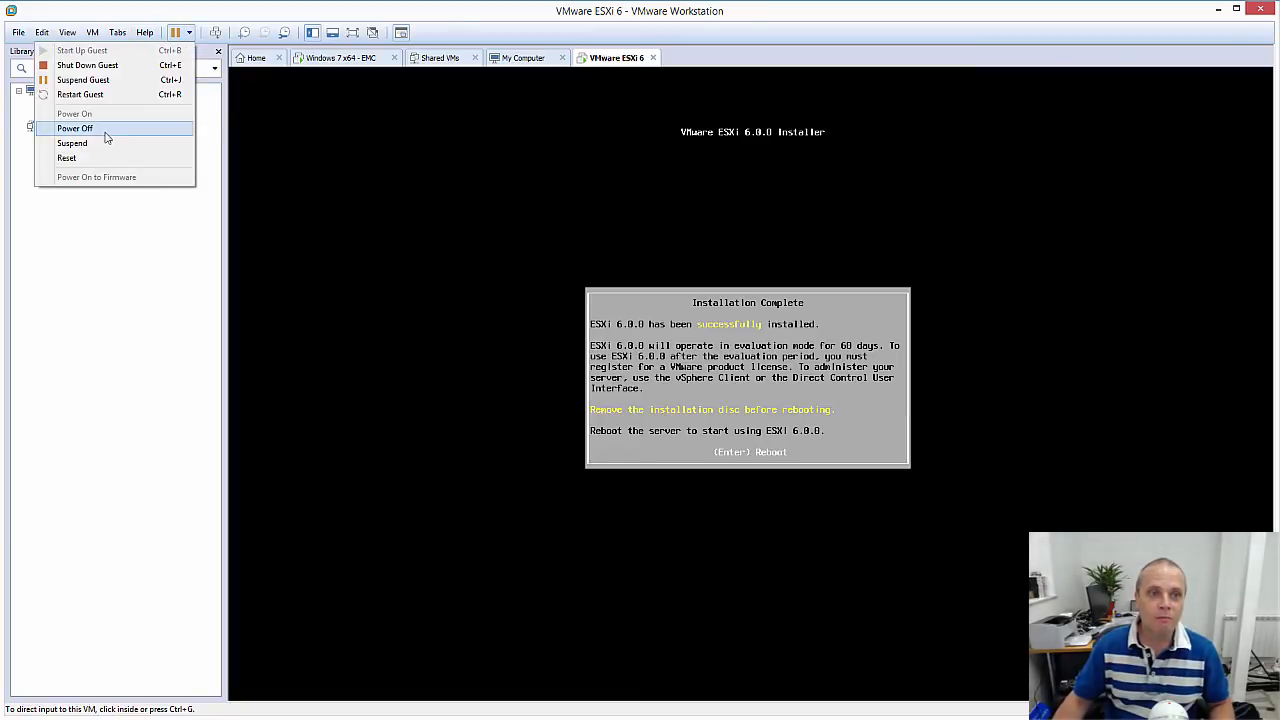